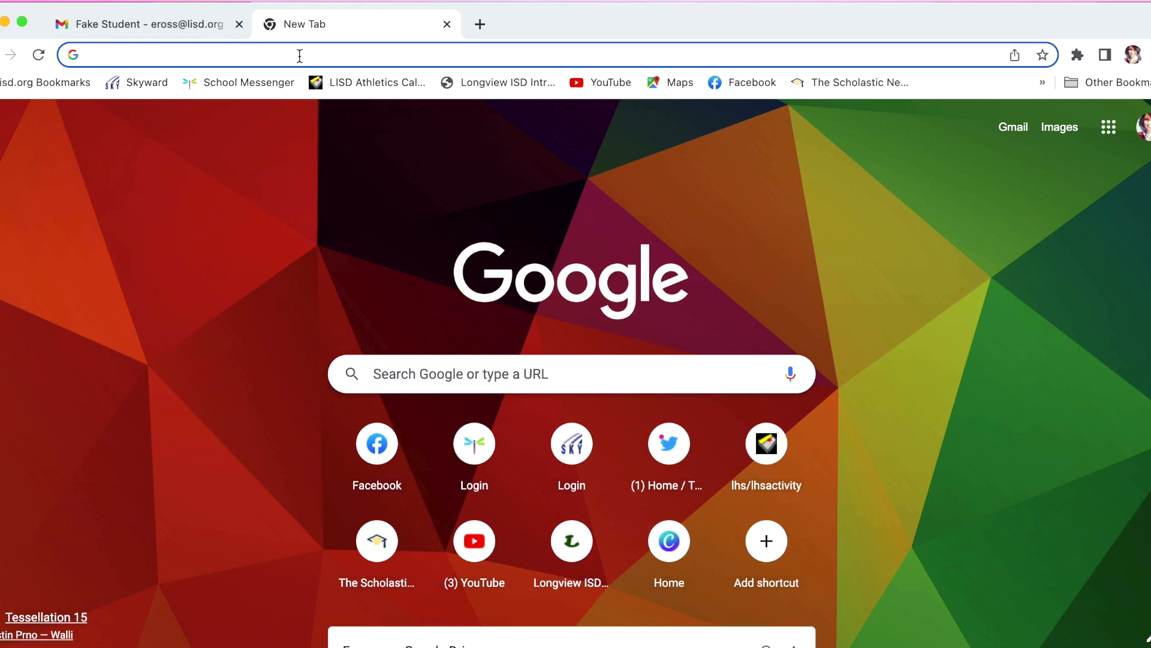
click(299, 54)
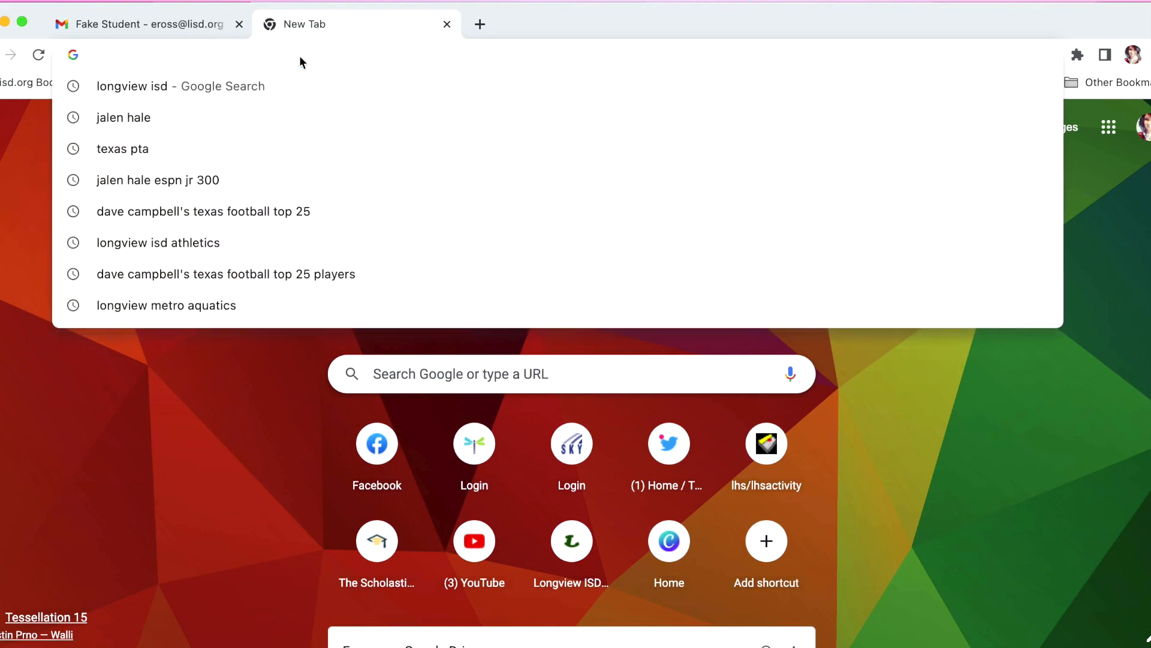
text(www.lisd.org)
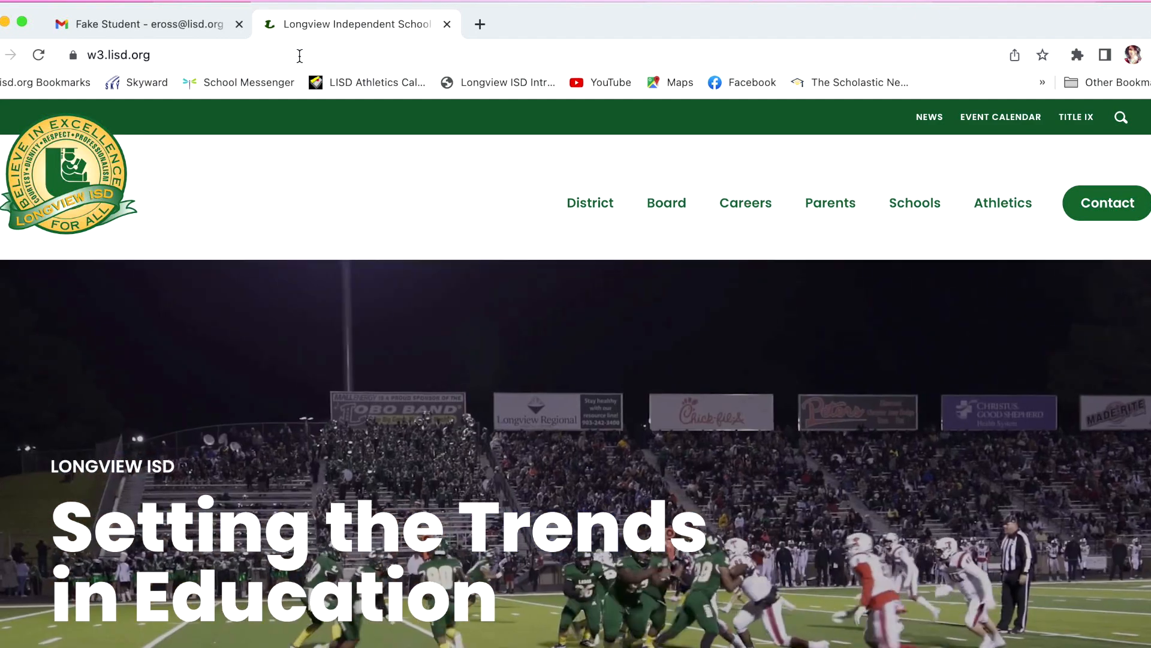
mouse_move(824, 191)
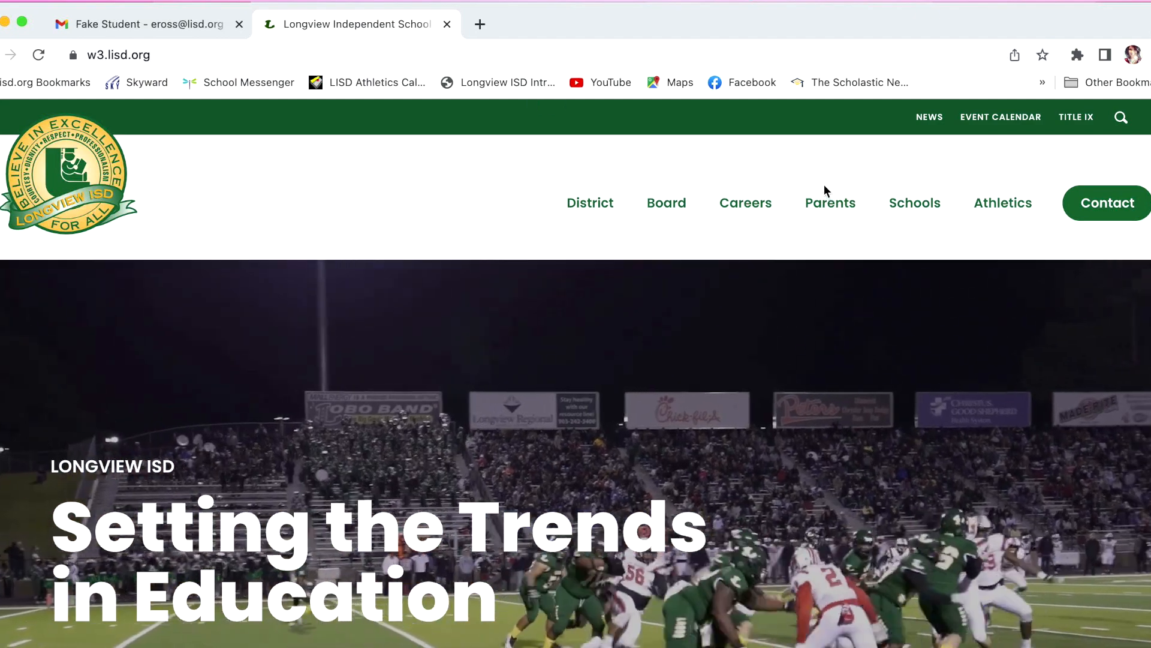
Expand the Parents menu showing Enrollment and Family/Student Access
click(745, 202)
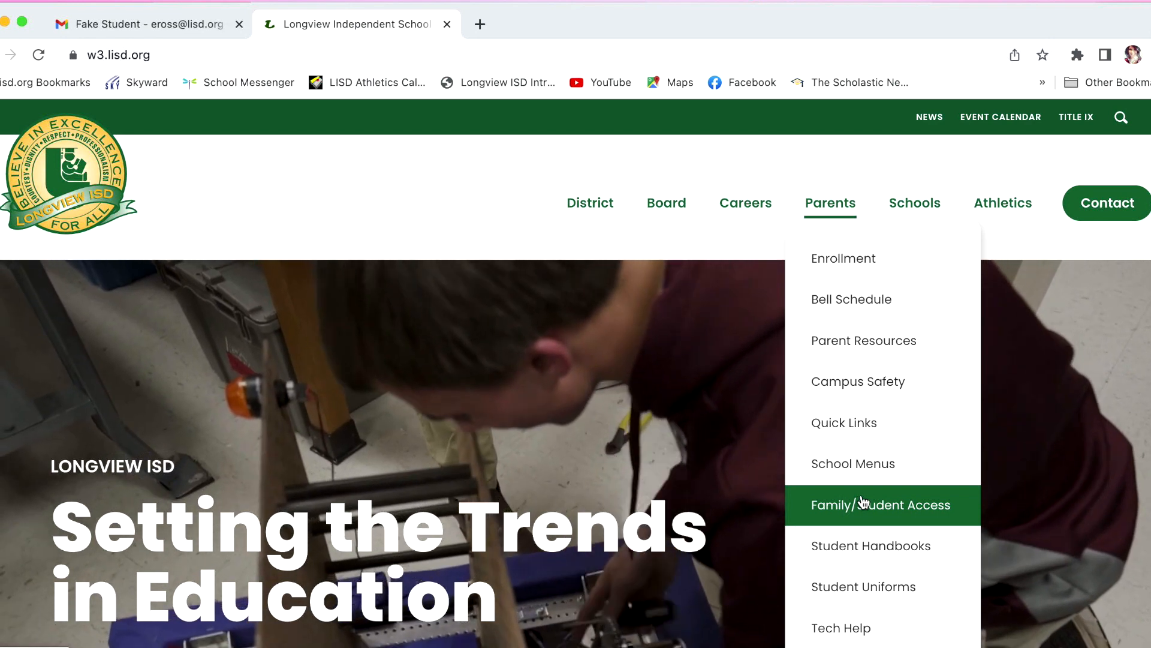
click(882, 505)
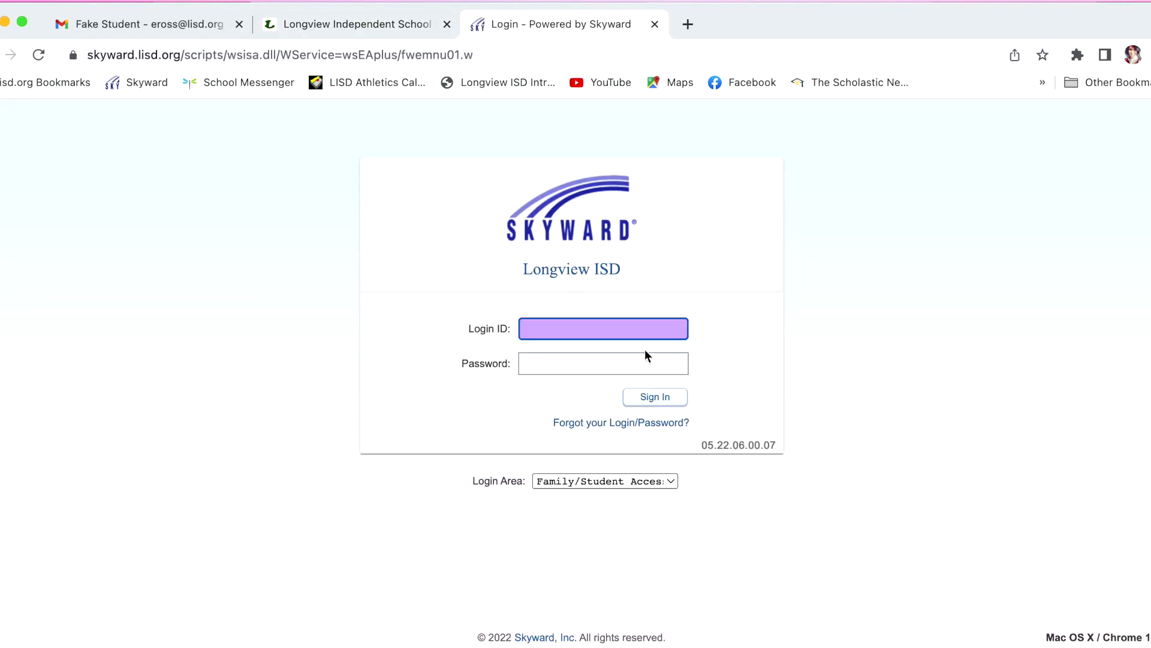
text(r)
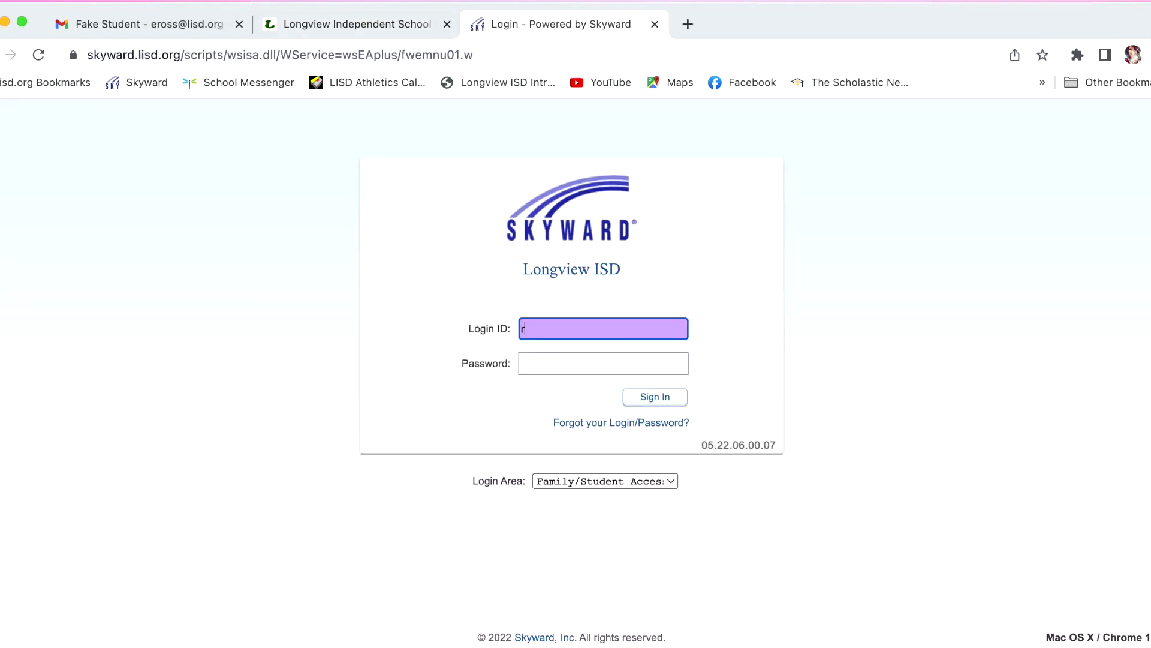
text(ed.guardian)
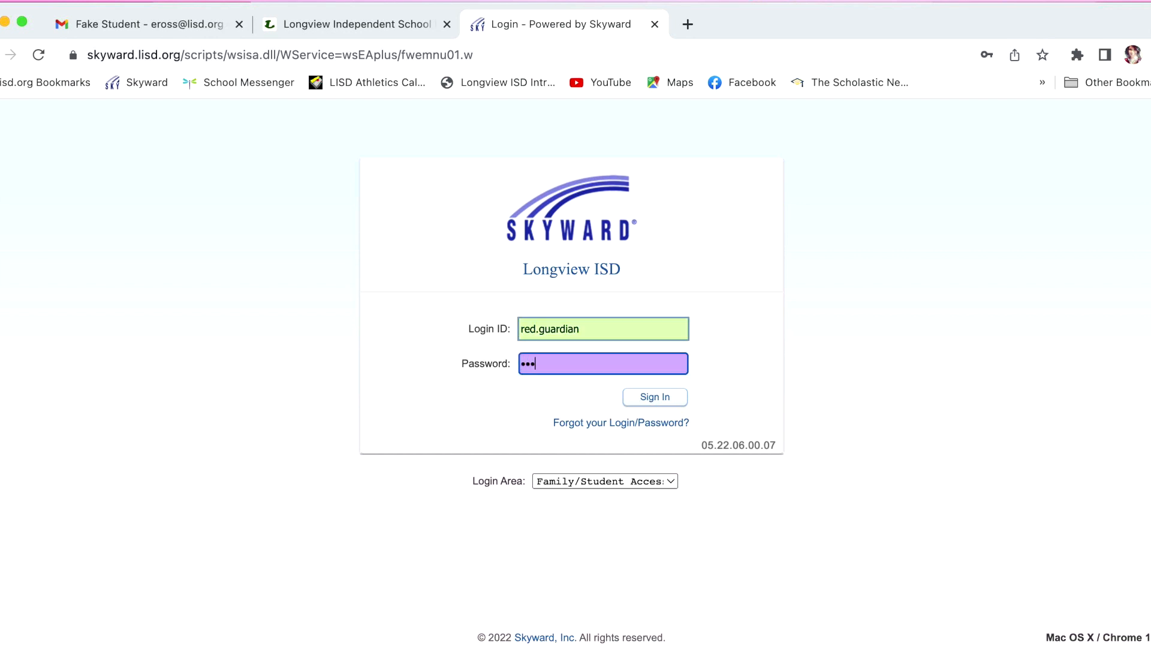
text(password)
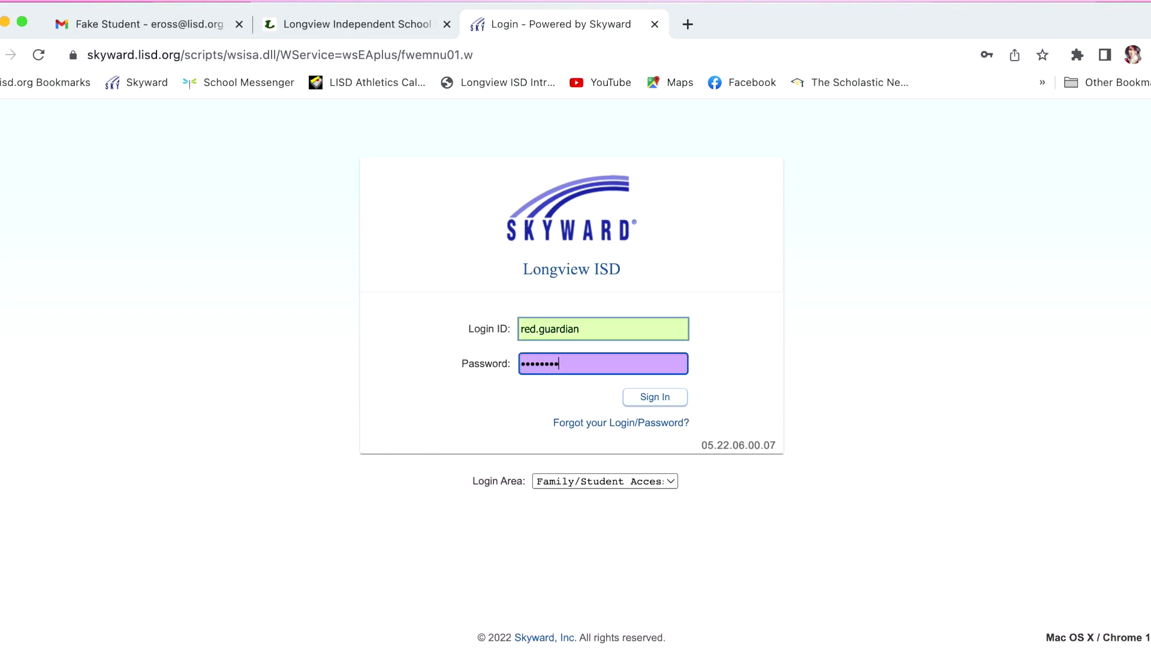
mouse_move(1046, 181)
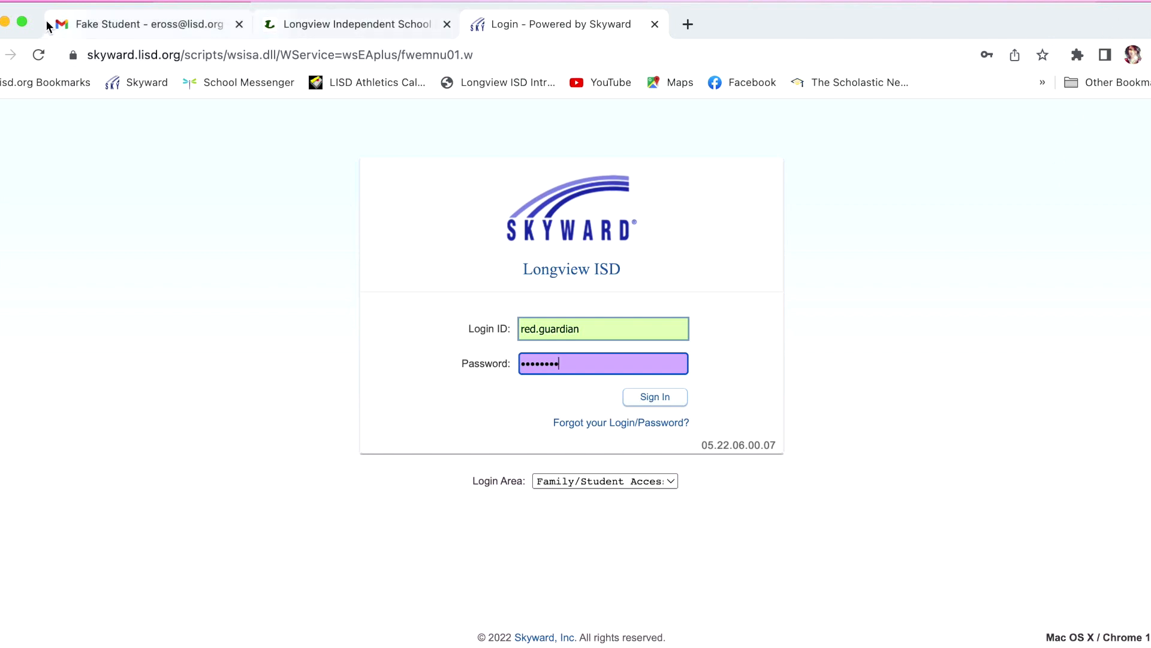
Sign in to the guardian account and request the Portfolio page from the sidebar
click(654, 397)
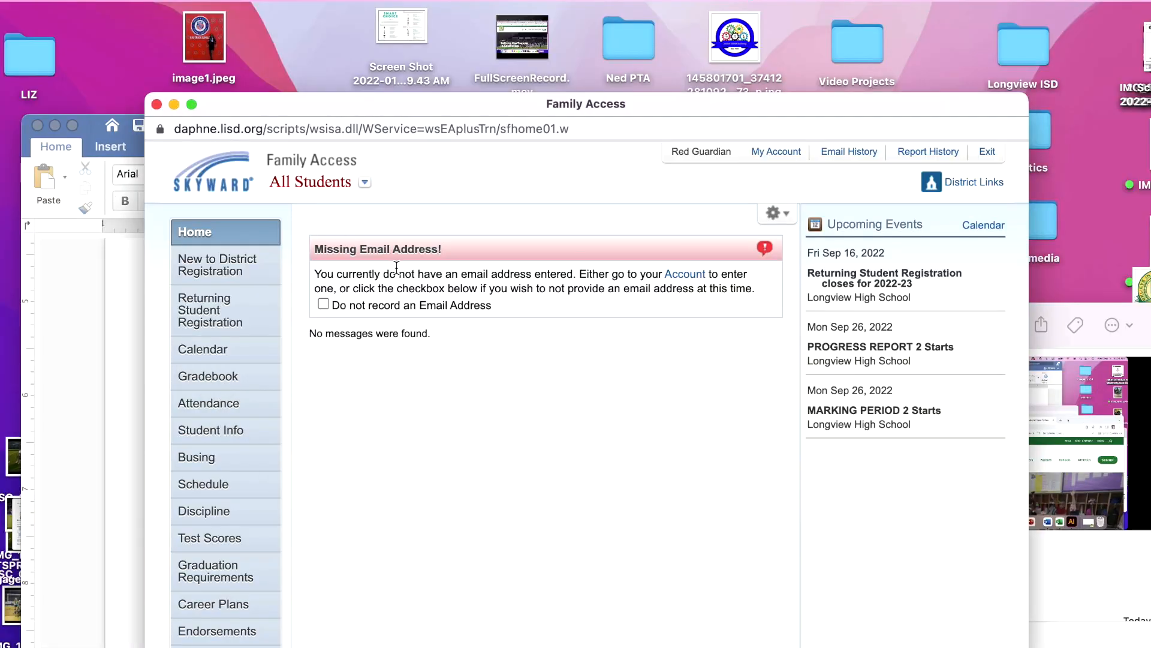
scroll(down, 3)
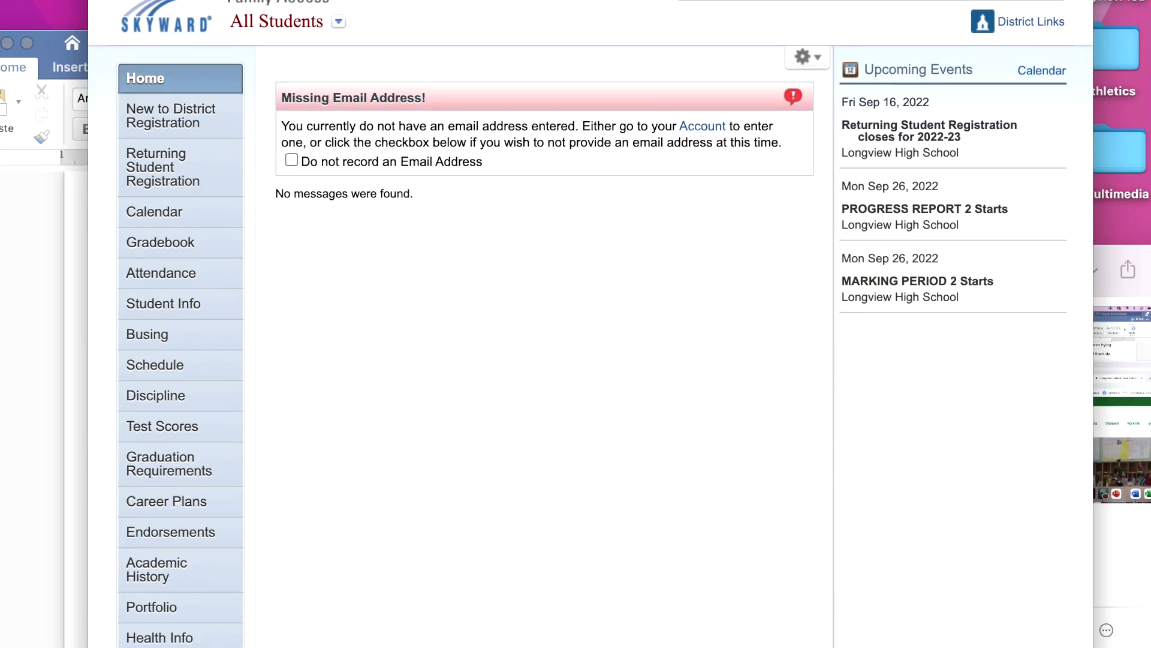
scroll(up, 3)
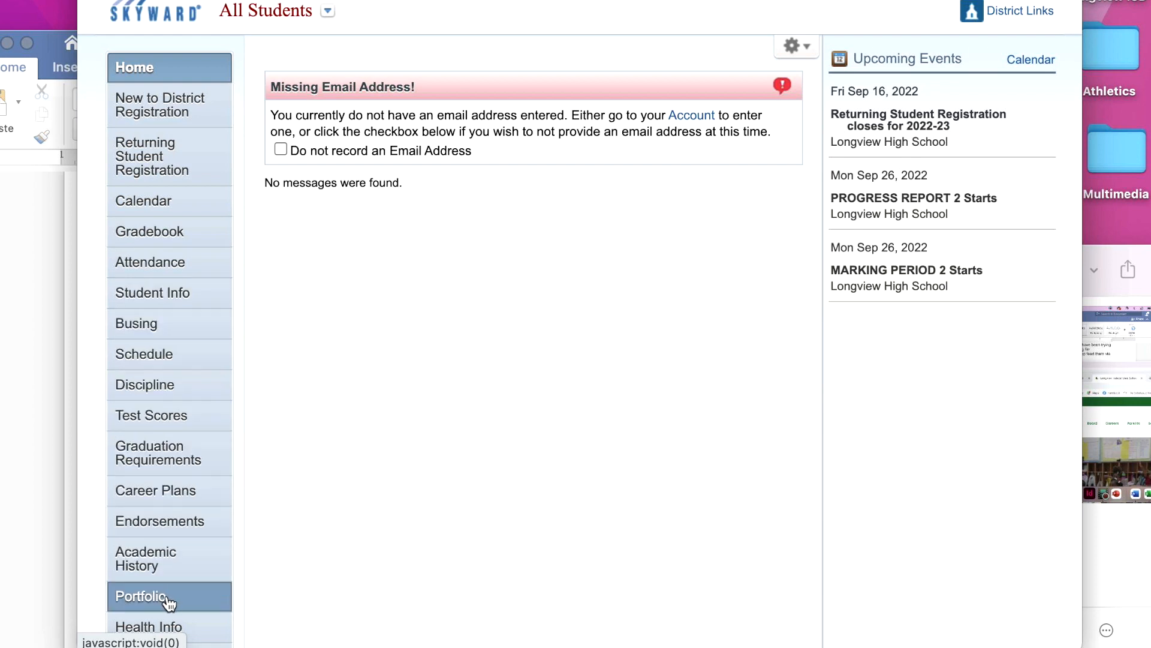
click(140, 596)
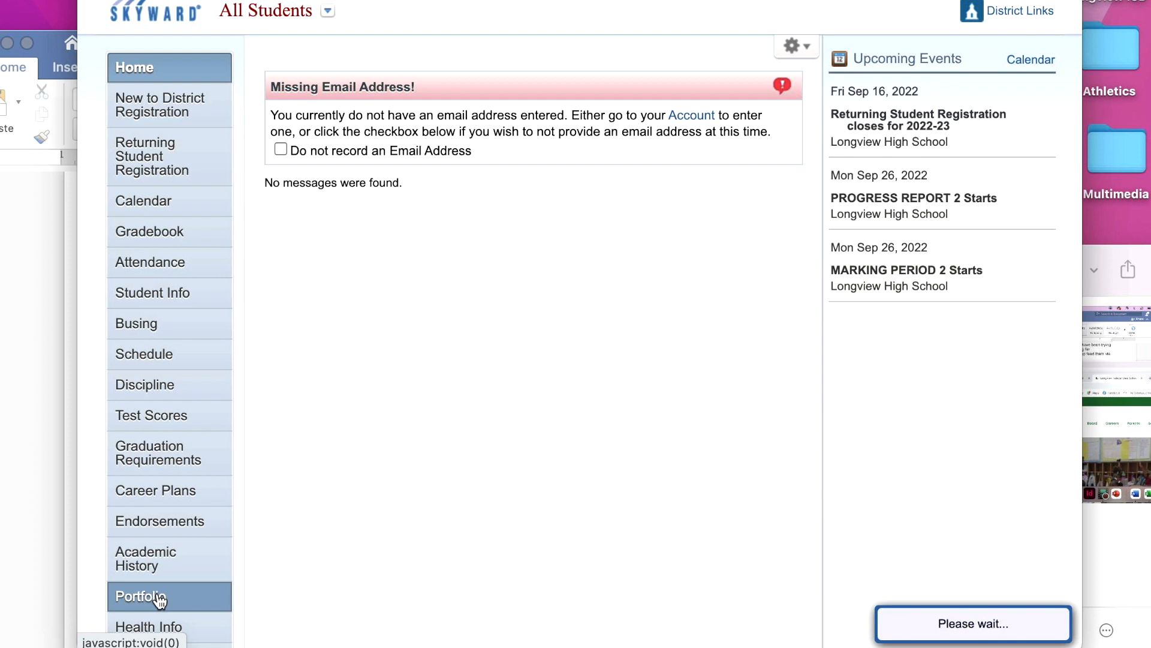
Load the Portfolio attachments for all students, listing report cards and accommodations
click(140, 596)
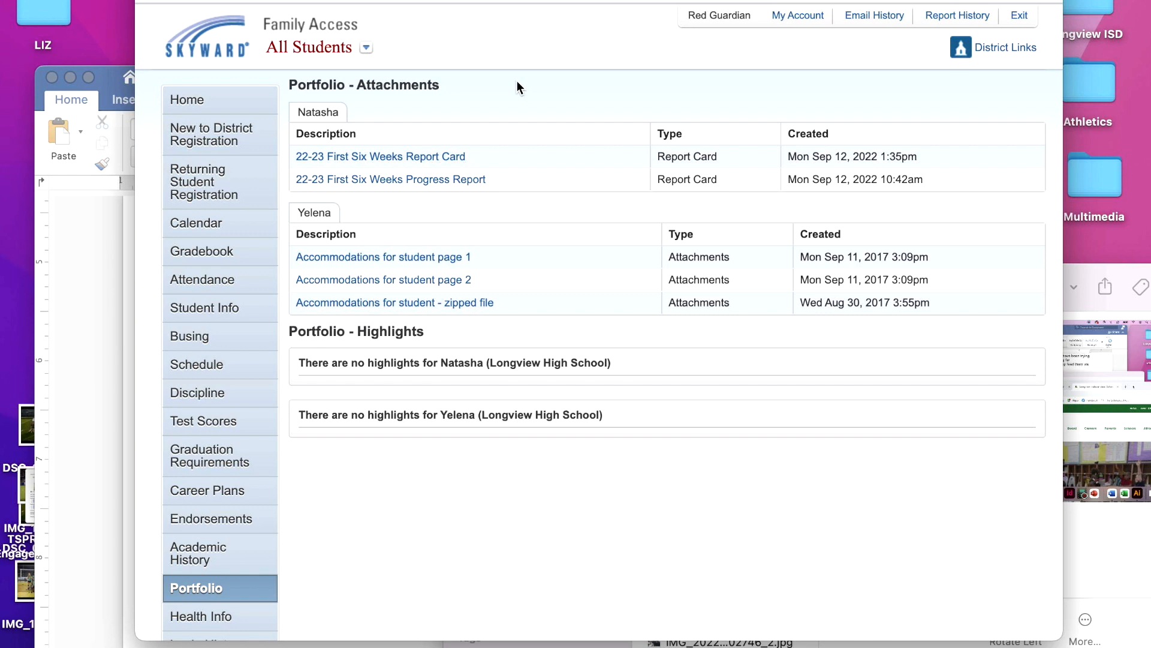
mouse_move(425, 24)
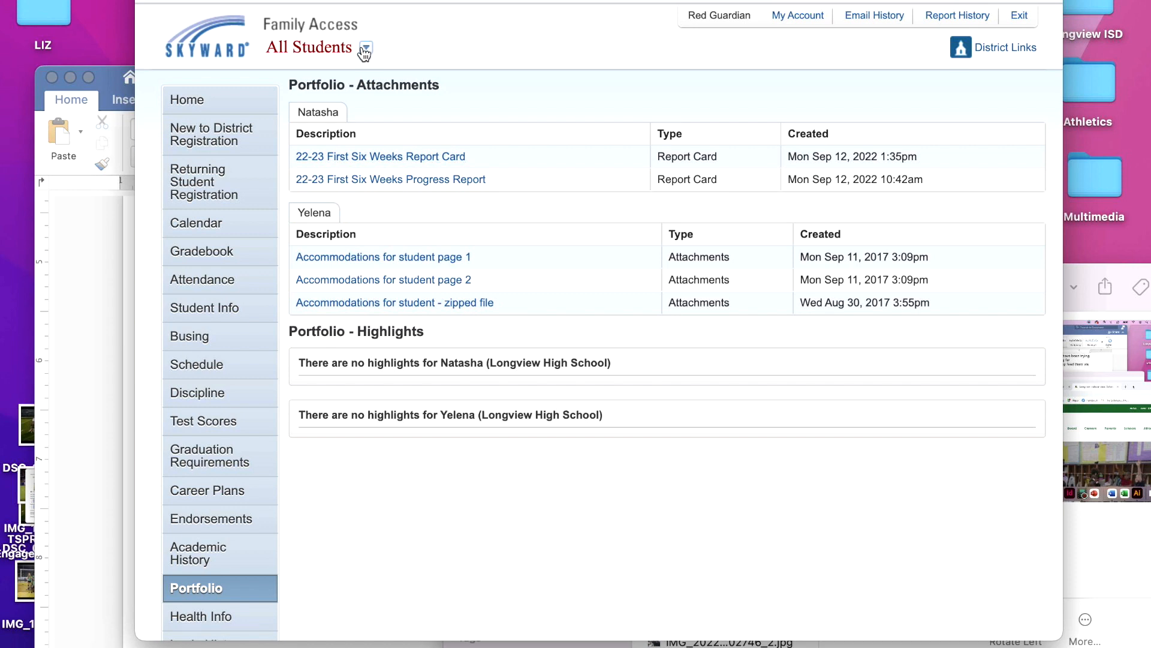
Filter the Portfolio from All Students to Natasha only
click(365, 50)
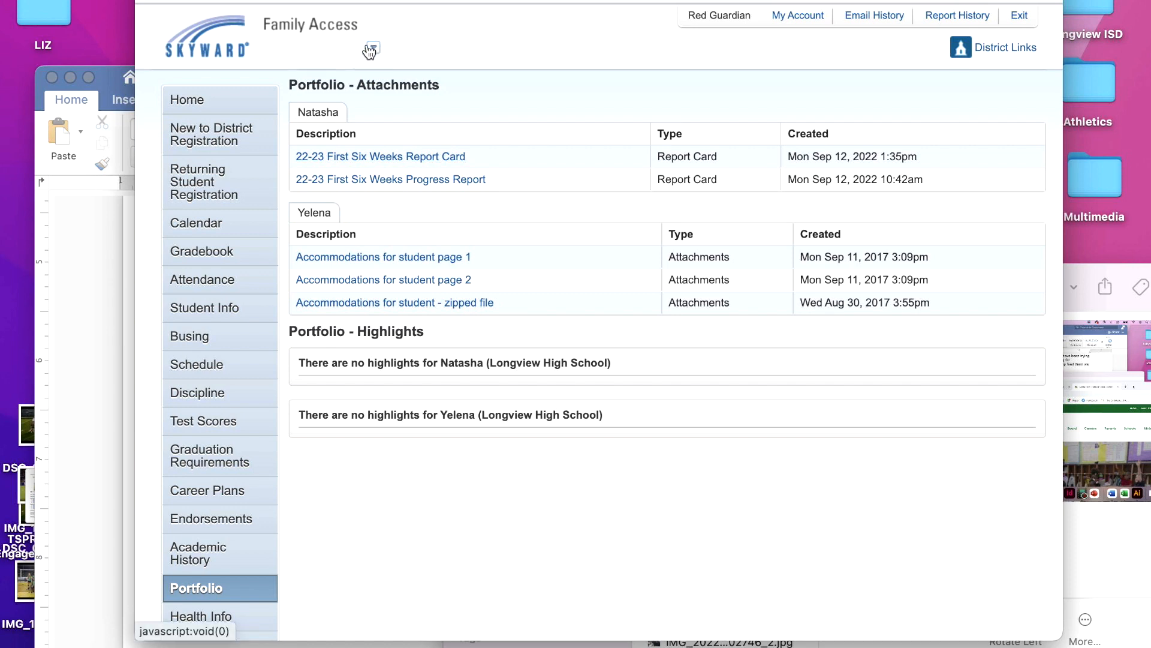
click(372, 48)
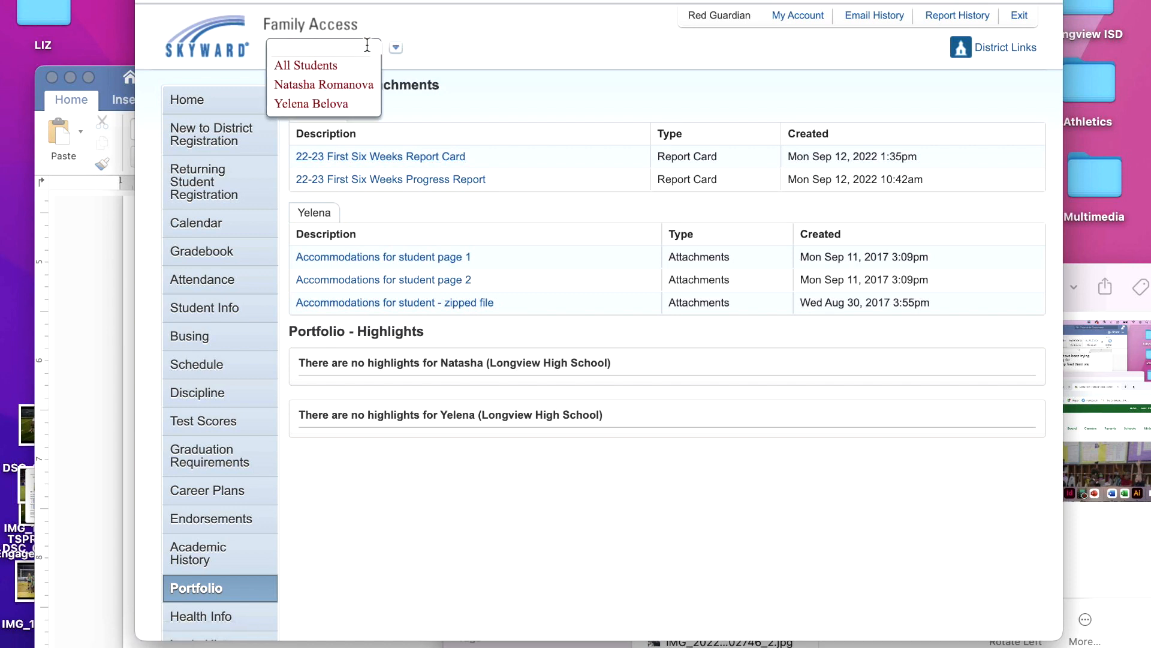
mouse_move(324, 84)
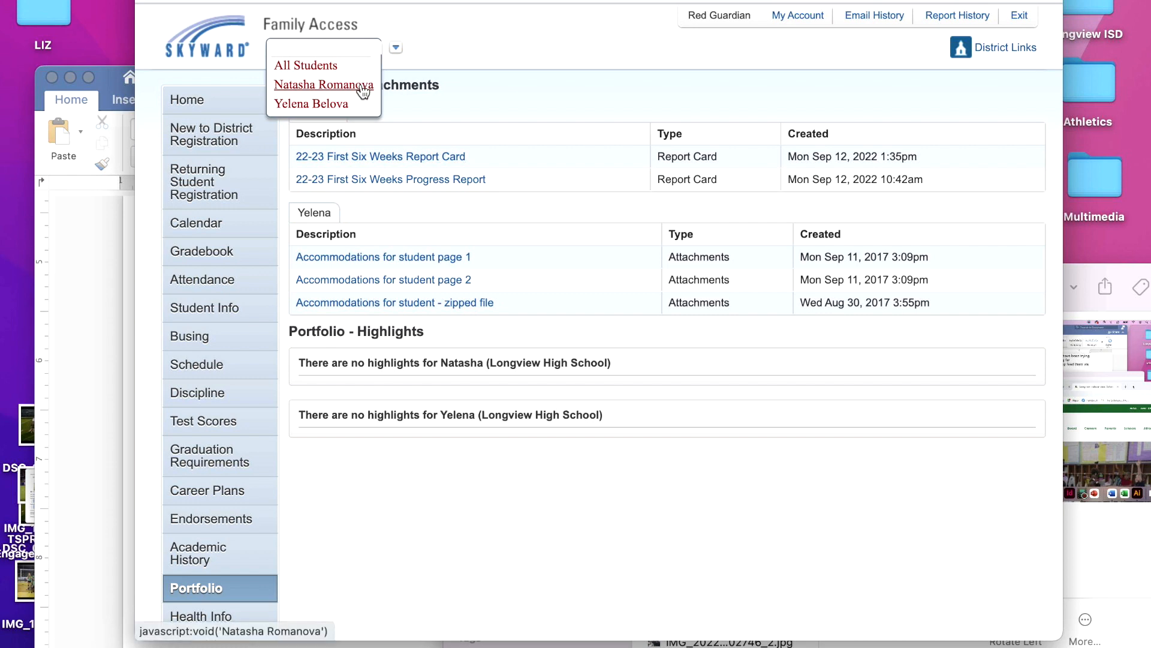
click(324, 84)
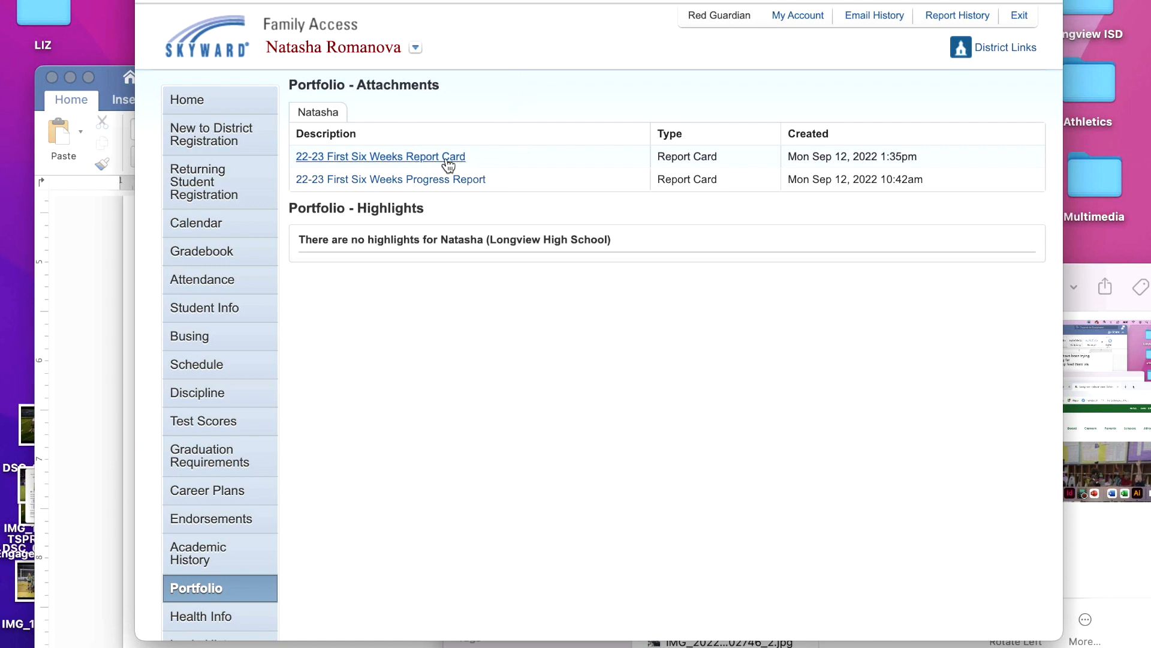
Generate Natasha's 22-23 First Six Weeks Report Card and view it as a PDF
click(381, 156)
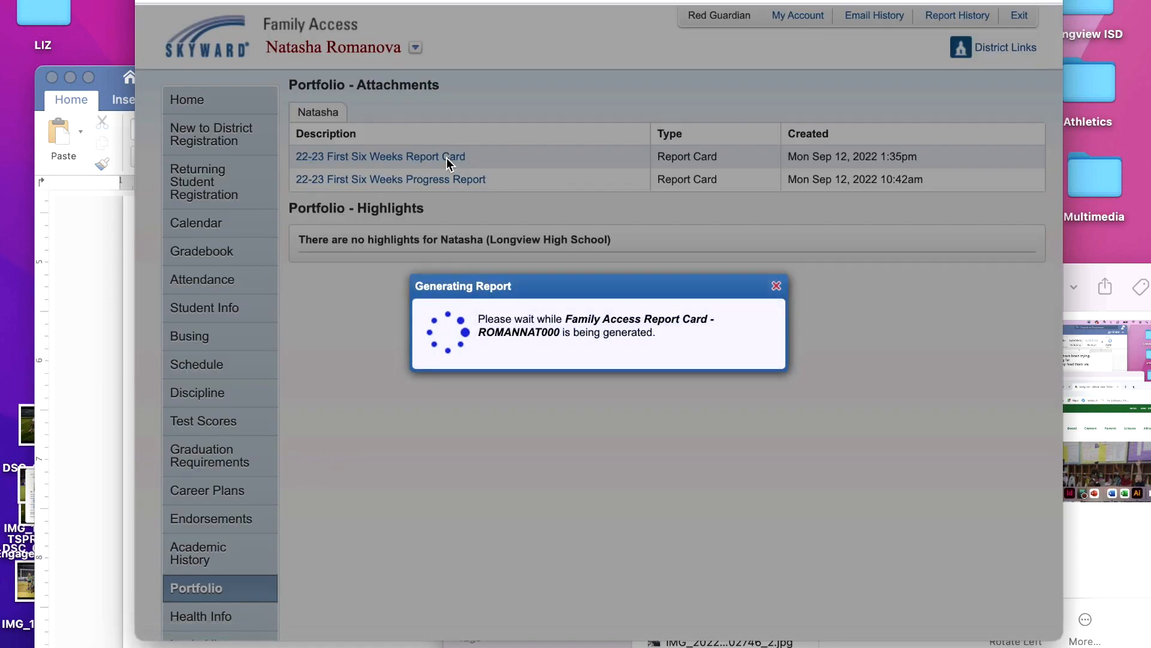
mouse_move(762, 208)
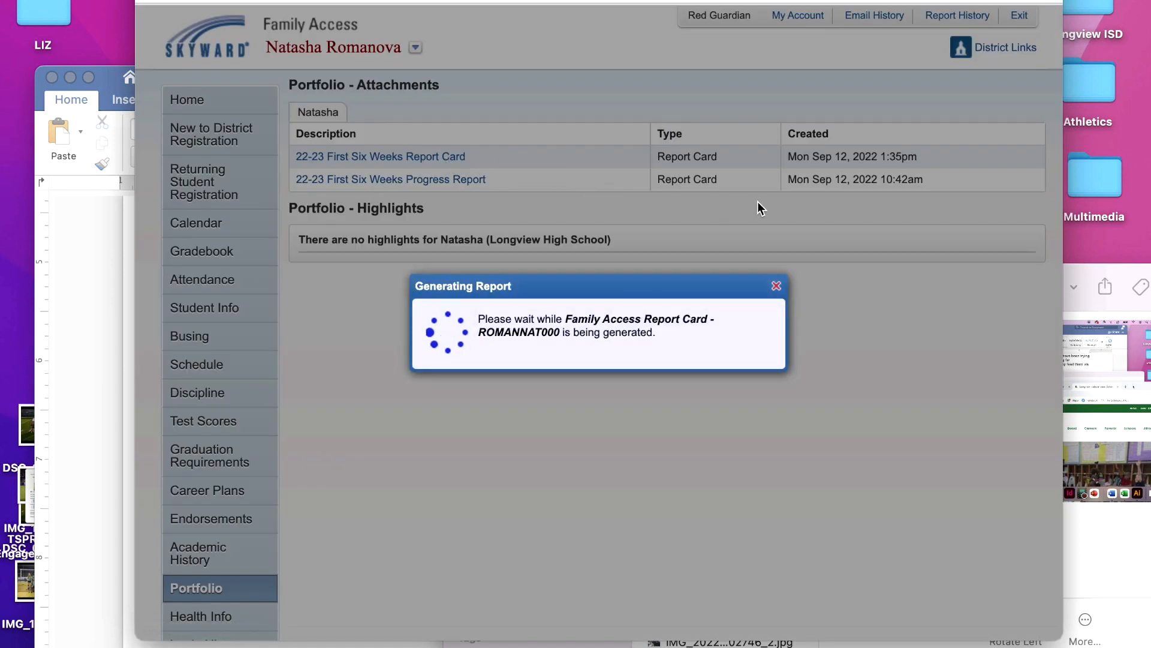
mouse_move(851, 366)
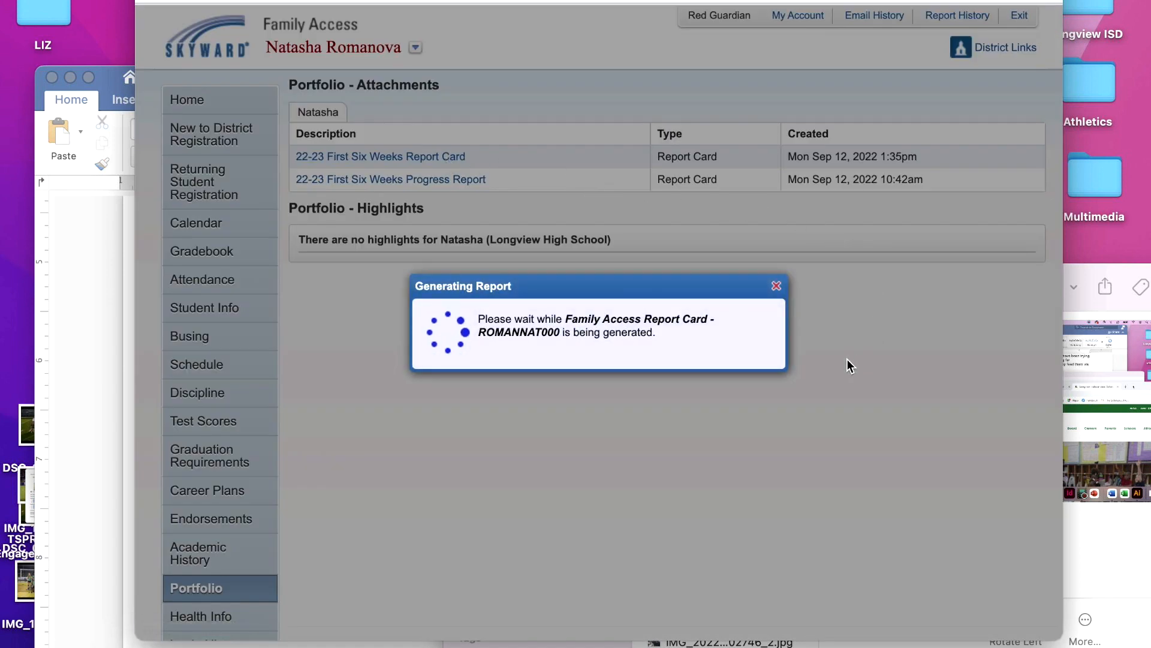
mouse_move(812, 382)
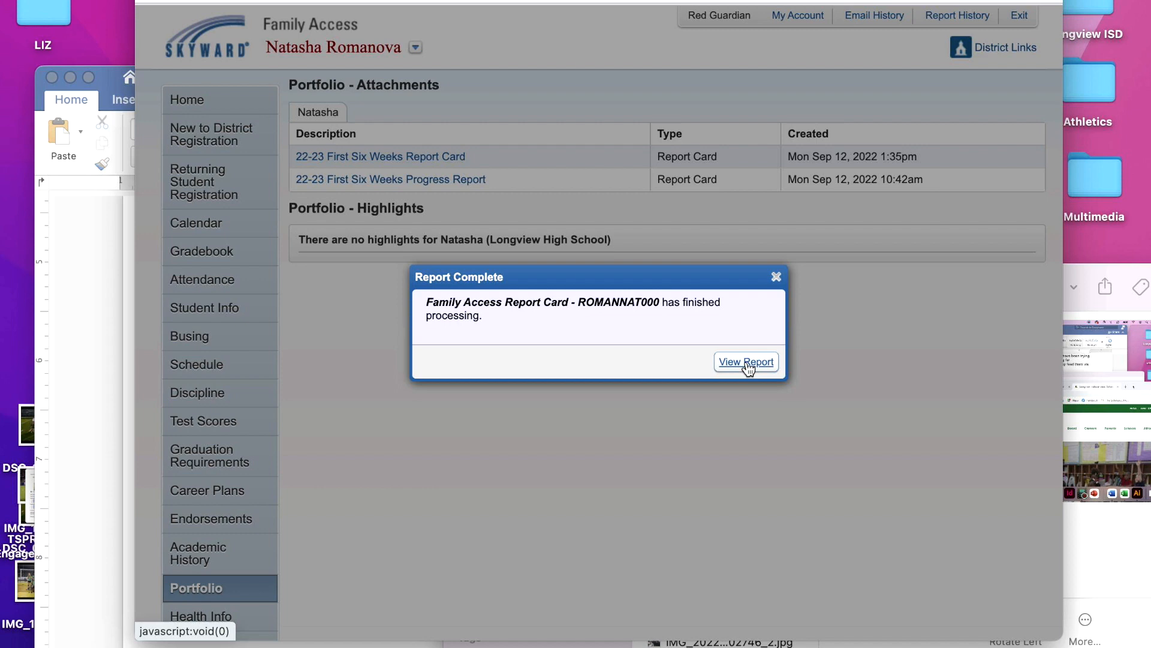
click(745, 361)
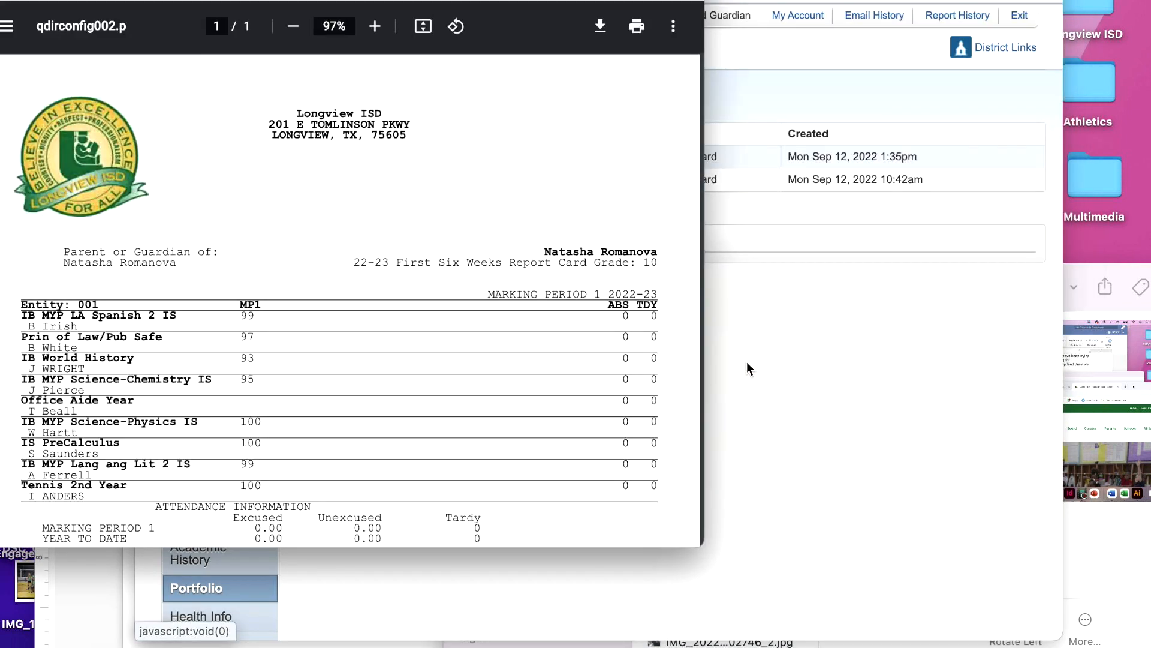